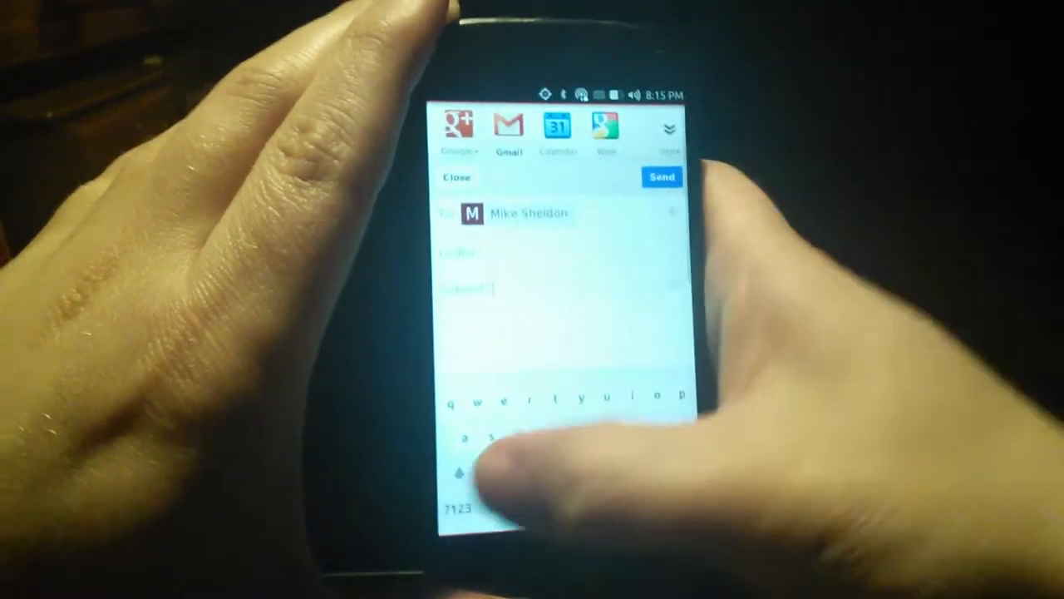
{"action": "type", "text": "Att"}
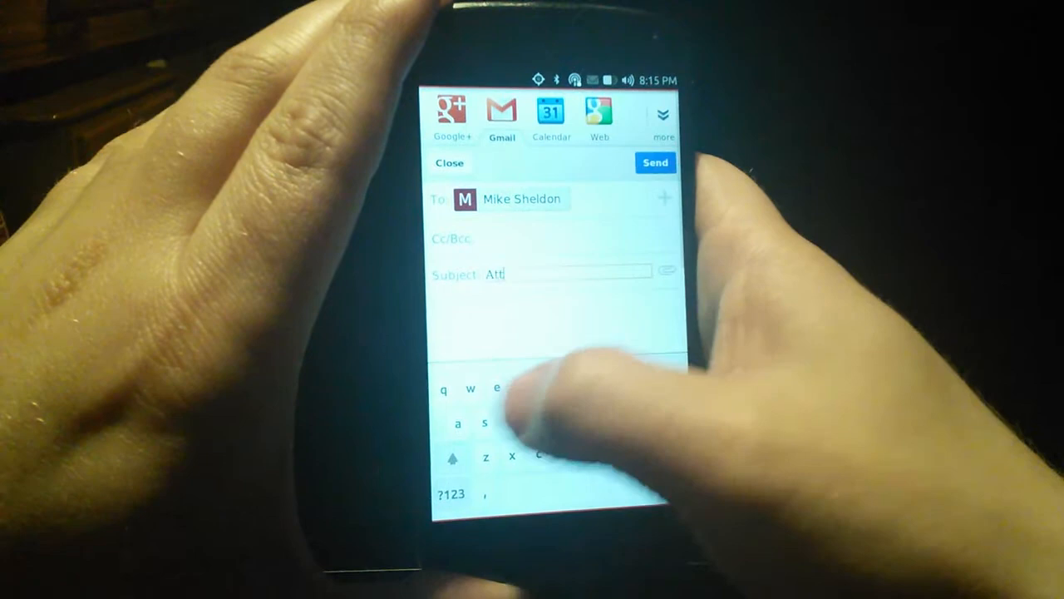
{"action": "type", "text": "achments are cool"}
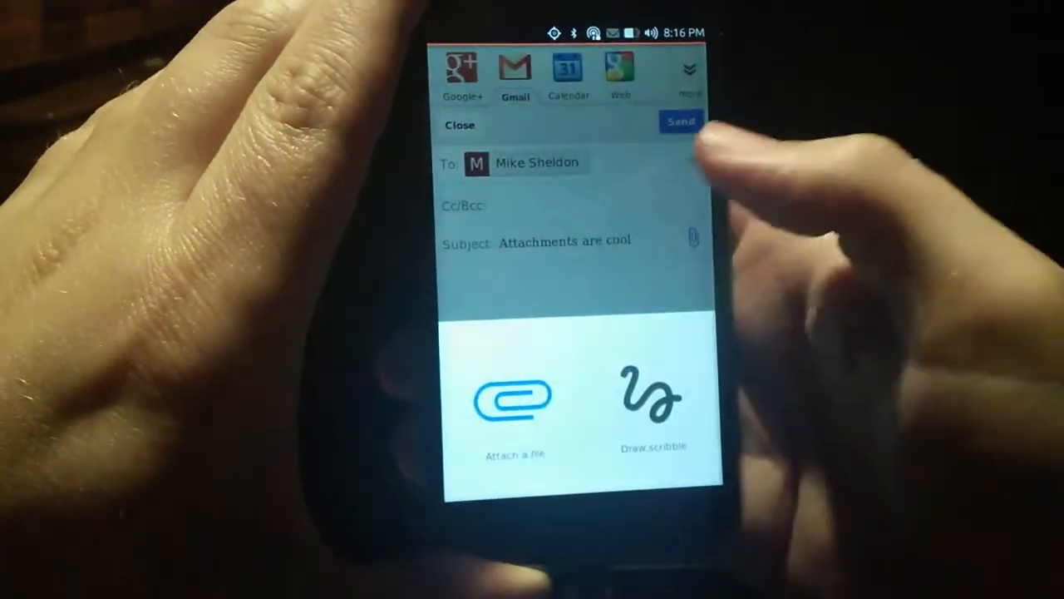
Attach interfere-grasp.jpg and icub.jpg from the Gallery picker and send the email.
{"action": "left_click", "coordinate": [514, 395]}
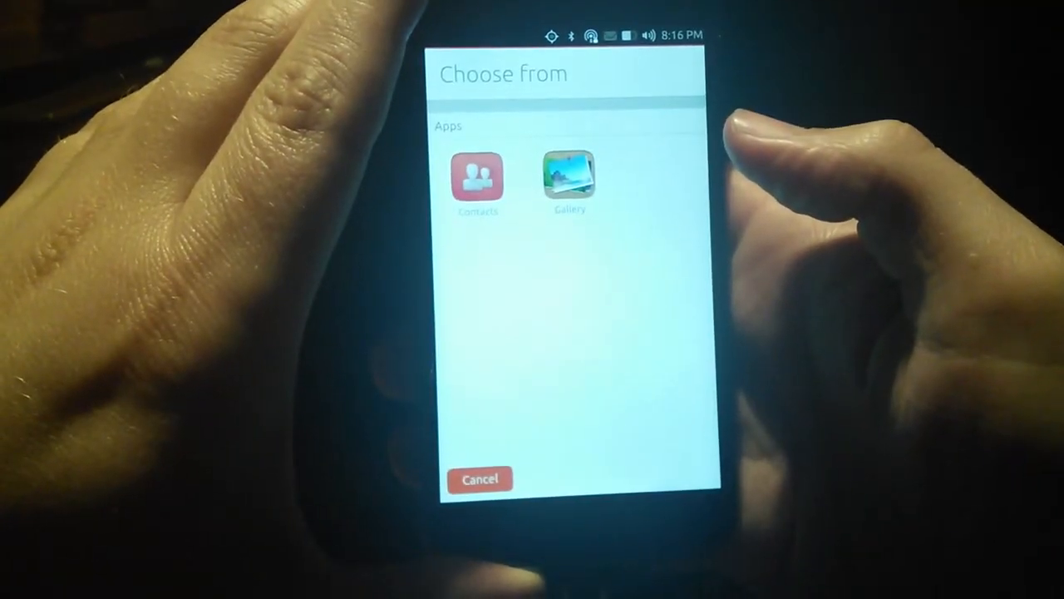
{"action": "left_click", "coordinate": [569, 176]}
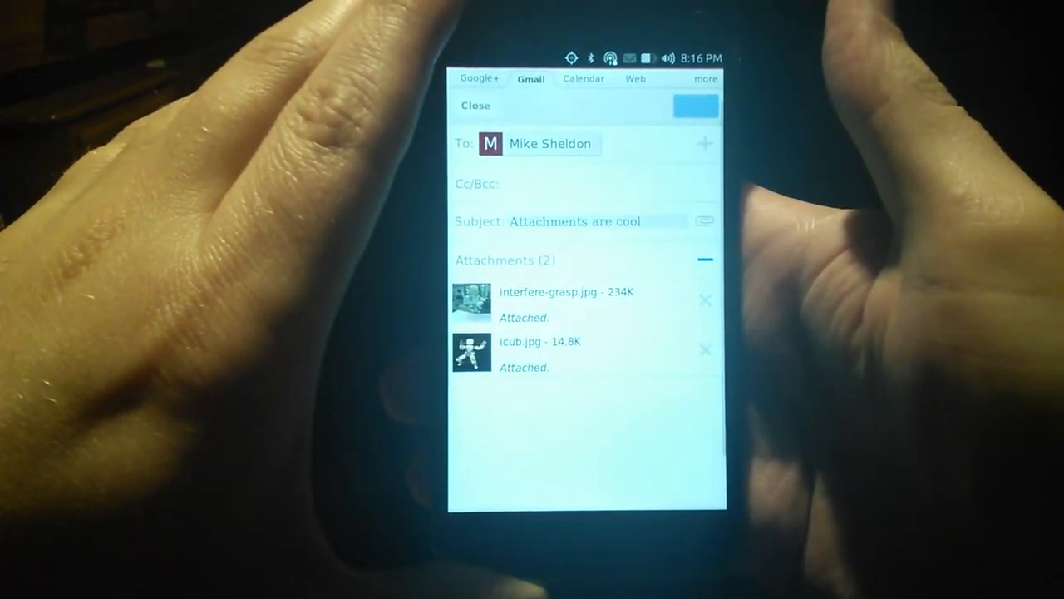
{"action": "left_click", "coordinate": [695, 105]}
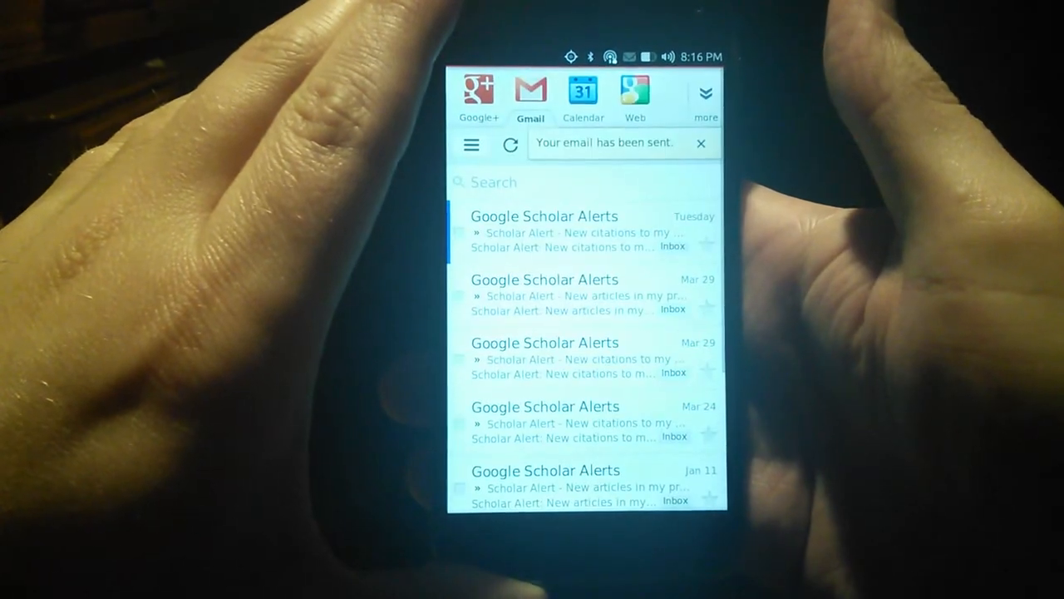